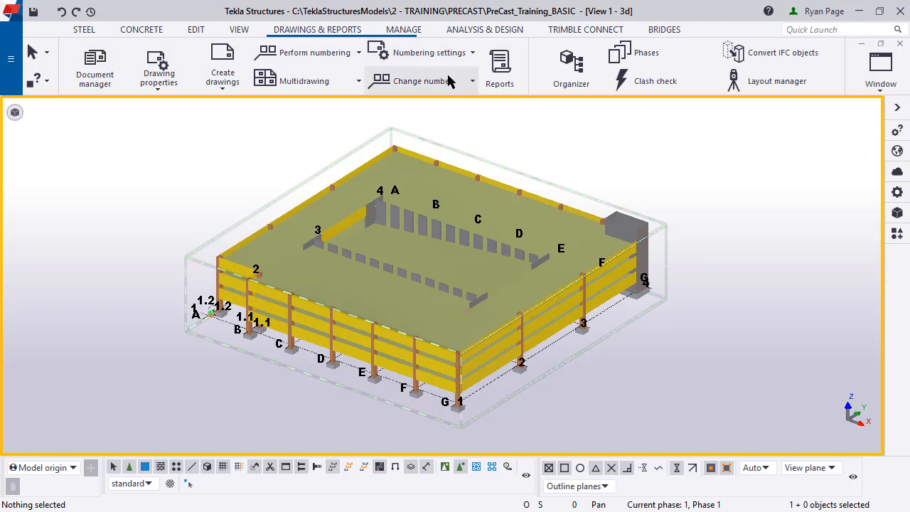
Confirm numbering settings: renumber all, reuse old numbers, compare holes, names, rebar, embeds, surface treatment.
left_click(427, 52)
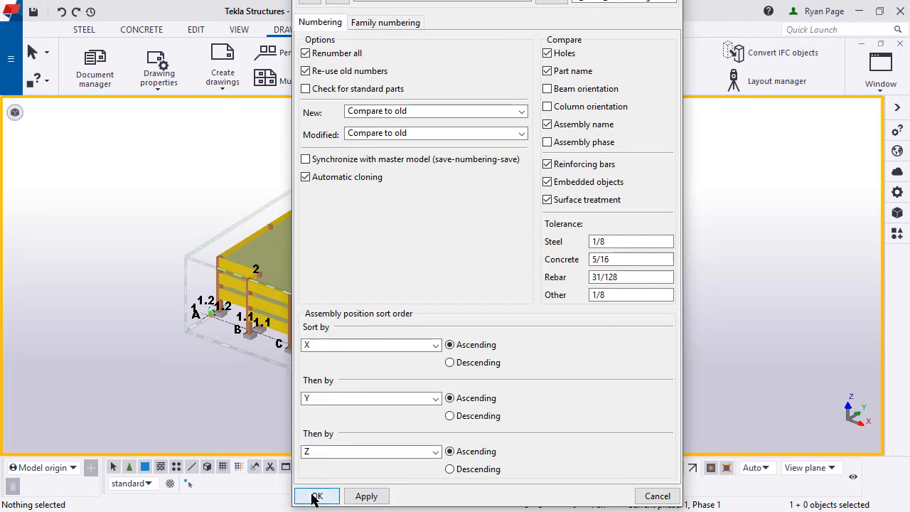
left_click(316, 495)
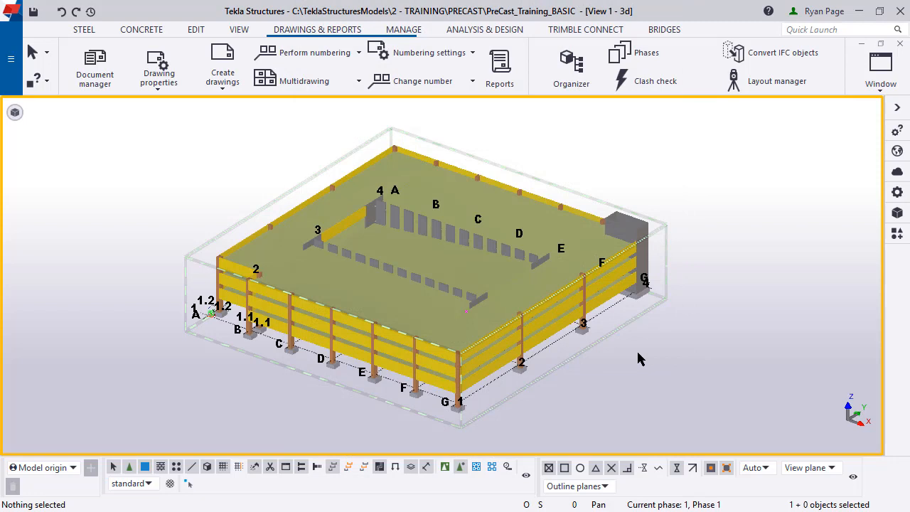
mouse_move(648, 245)
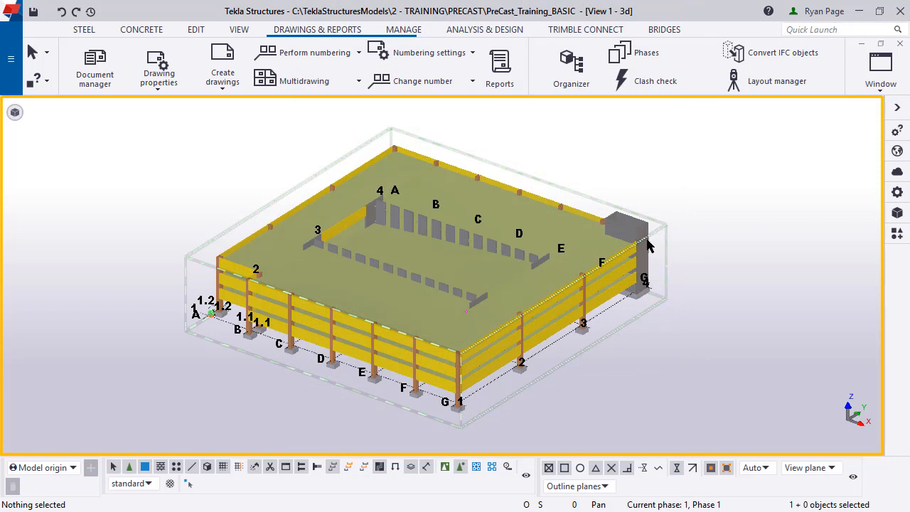
mouse_move(348, 57)
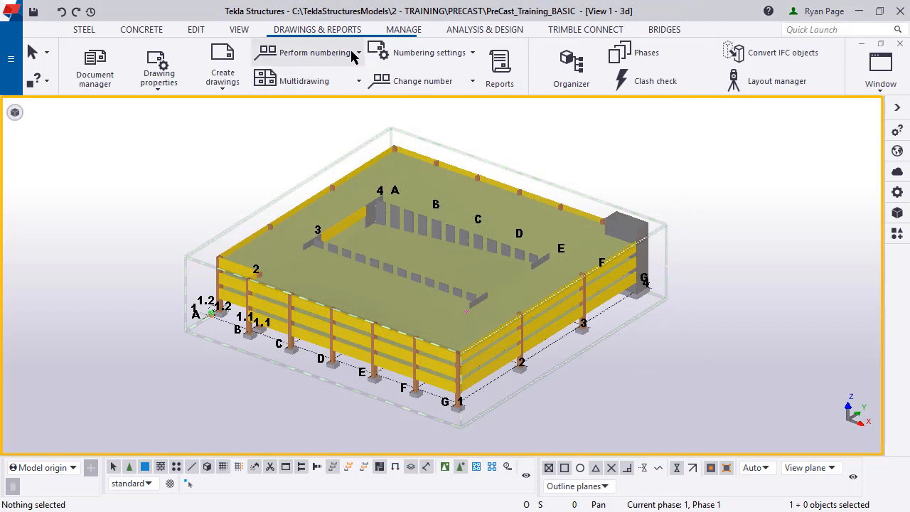
Perform numbering on the precast model and confirm renumbering all parts.
left_click(313, 52)
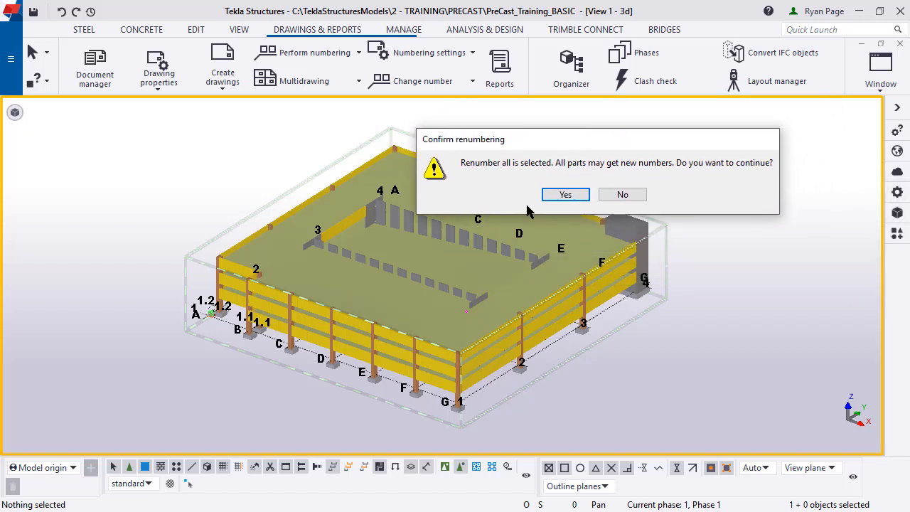
left_click(565, 194)
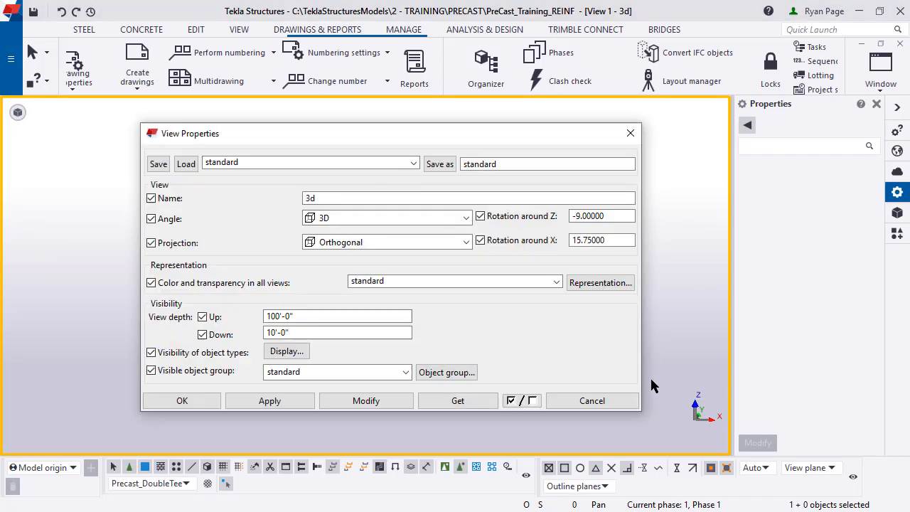
Set the 3D view's visible object group to Precast_All and apply.
left_click(285, 351)
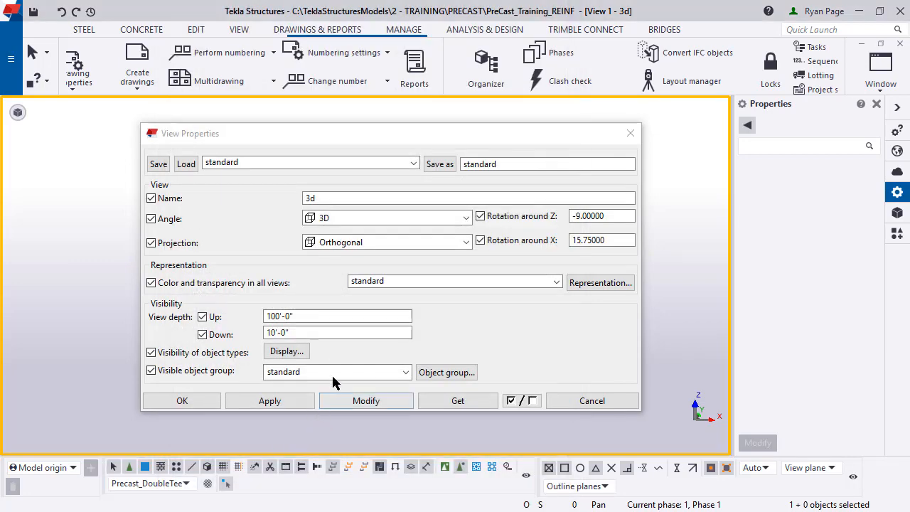
left_click(405, 372)
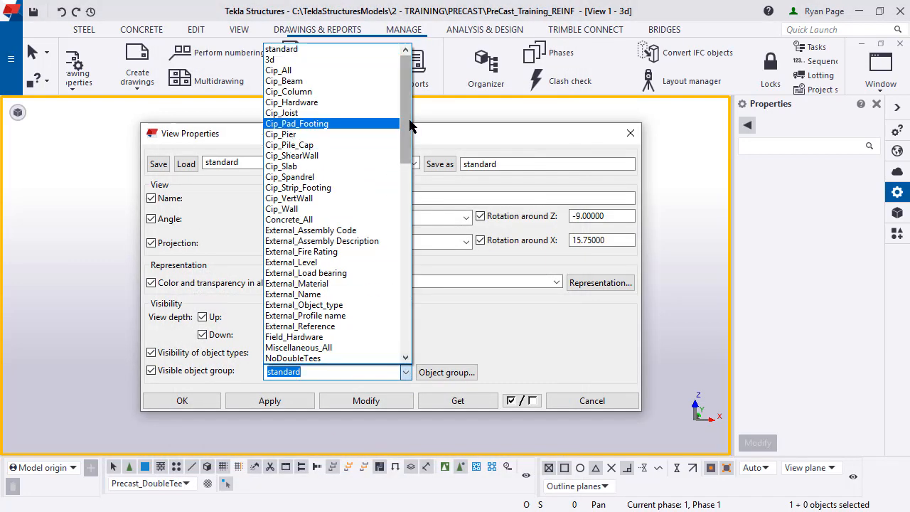
scroll("down", 3)
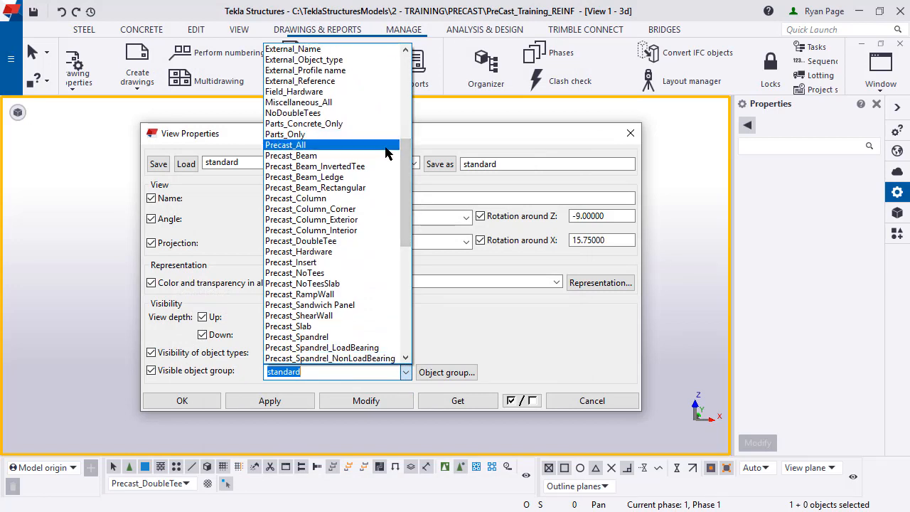
left_click(284, 145)
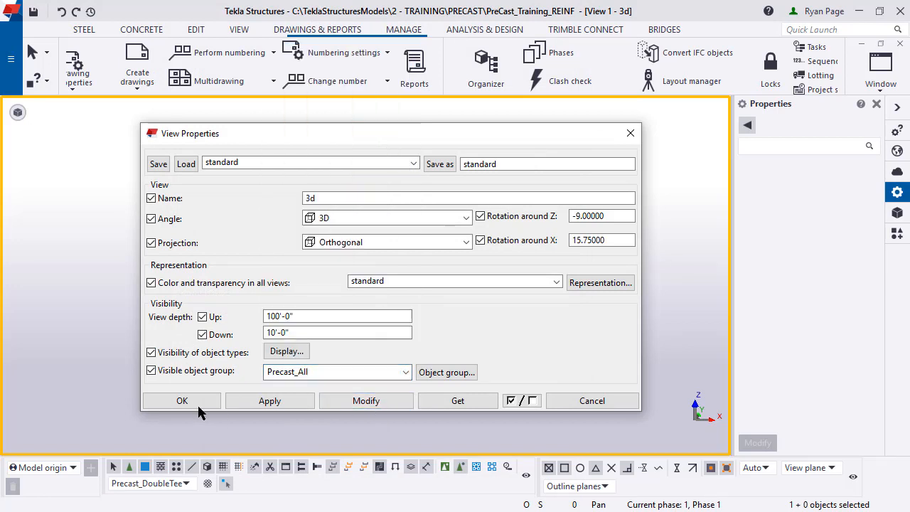
left_click(182, 401)
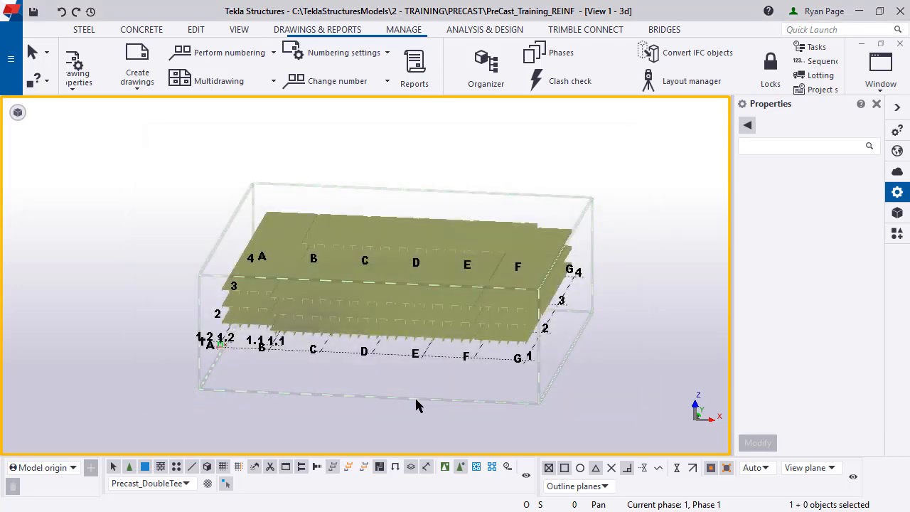
mouse_move(460, 467)
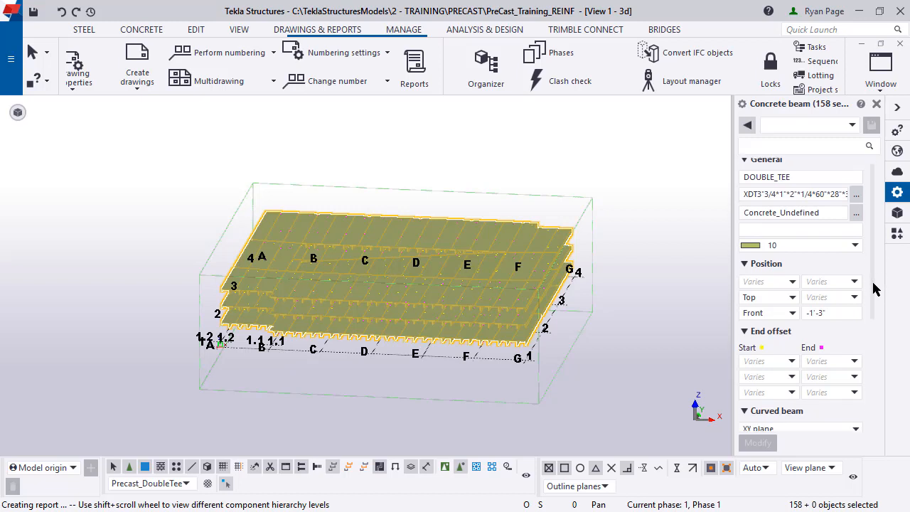
Change the selected double tees' cast unit prefix from PS to DT.
scroll("down", 3)
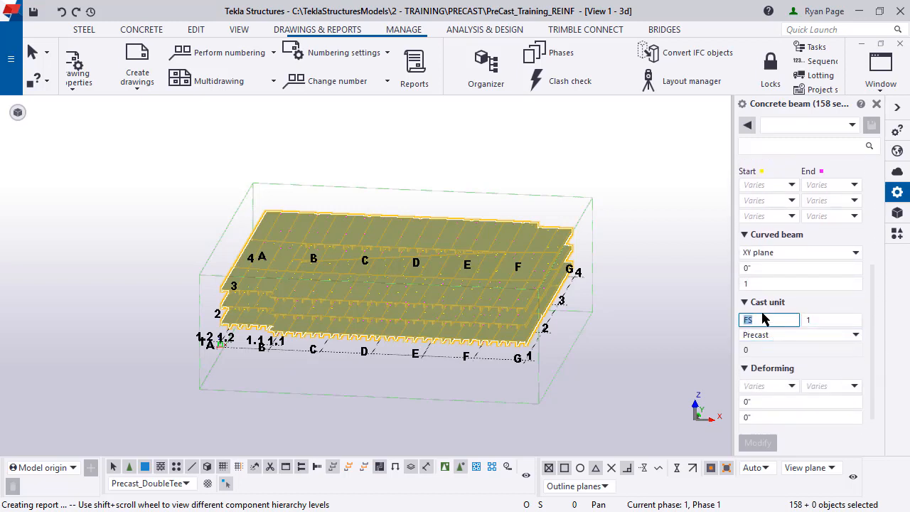
type("DT")
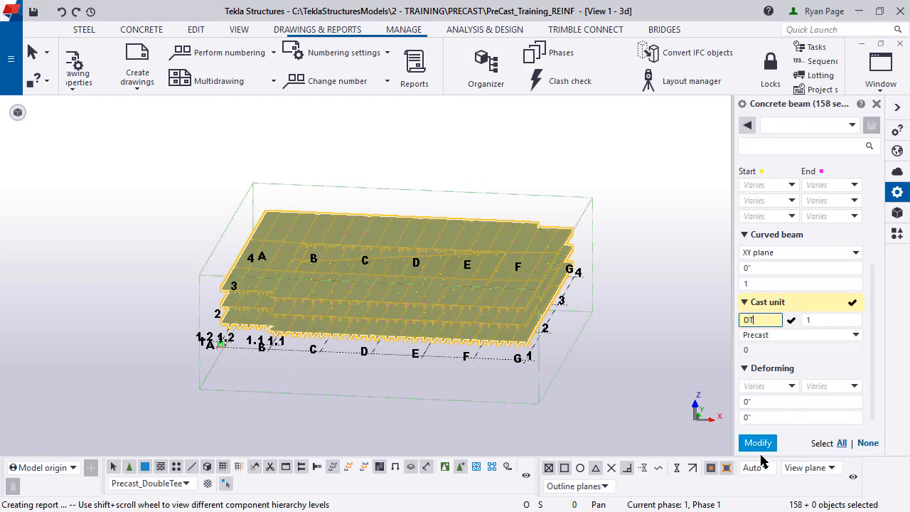
left_click(757, 442)
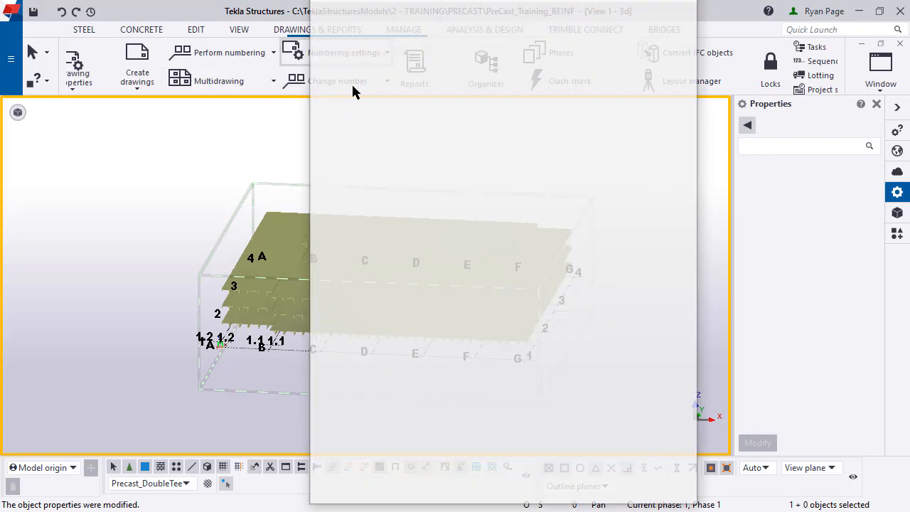
Add series DT/1 to family numbering comparing overall length, saved as 'standard'.
left_click(400, 22)
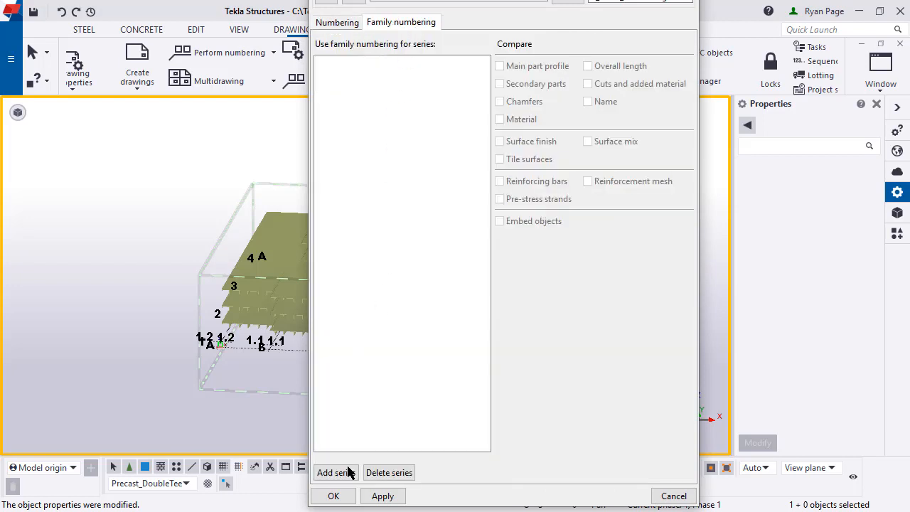
left_click(333, 472)
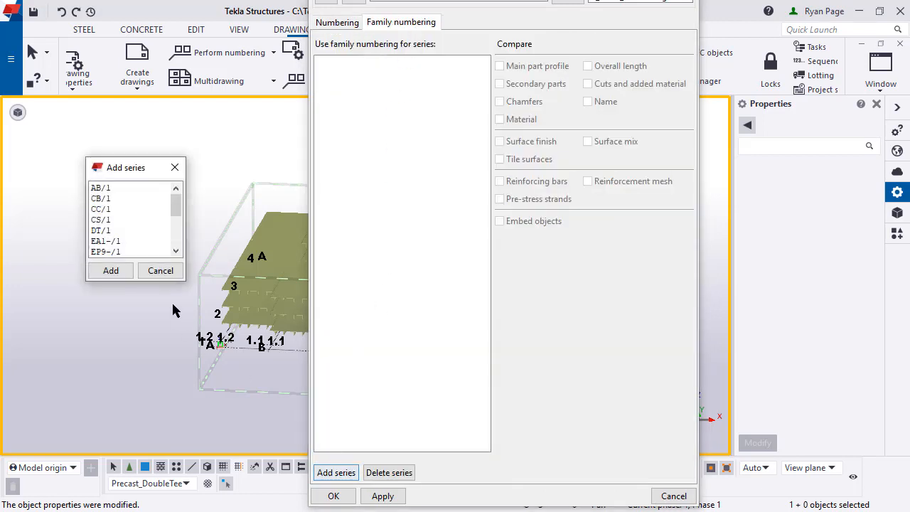
left_click(100, 230)
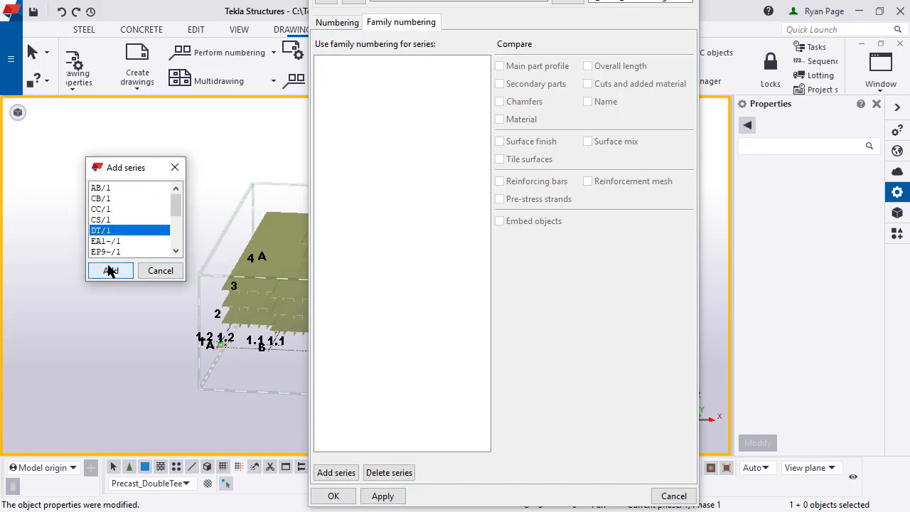
left_click(110, 270)
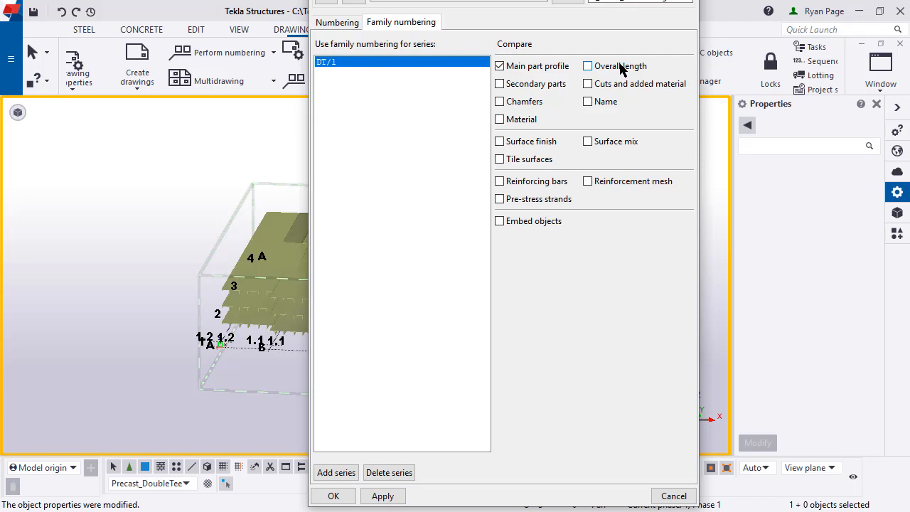
left_click(587, 65)
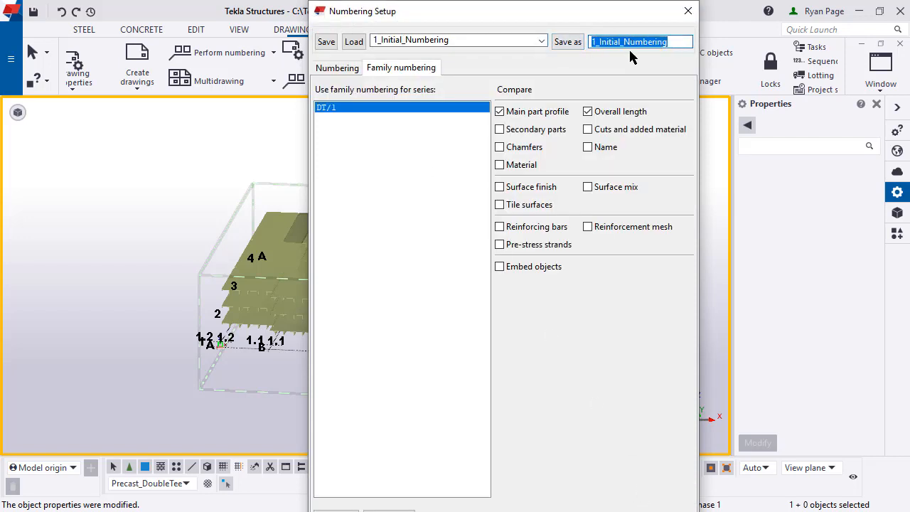
type("standard")
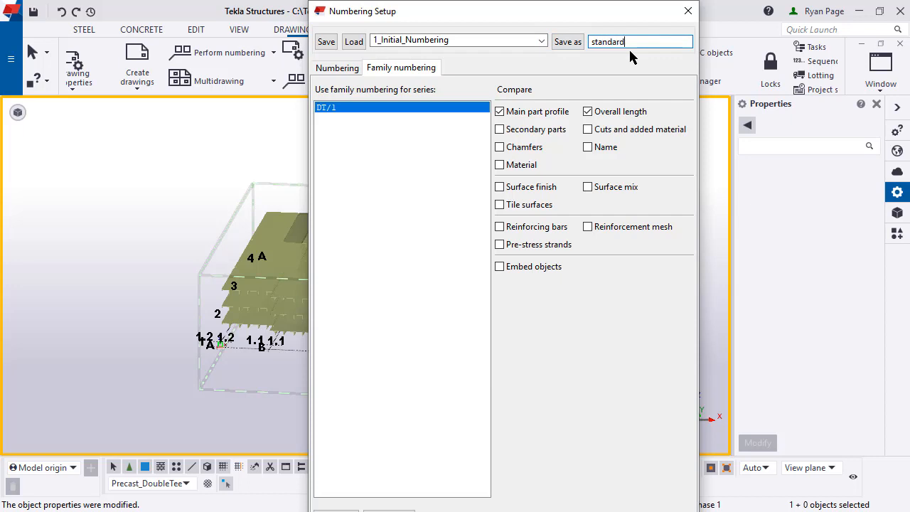
left_click(567, 42)
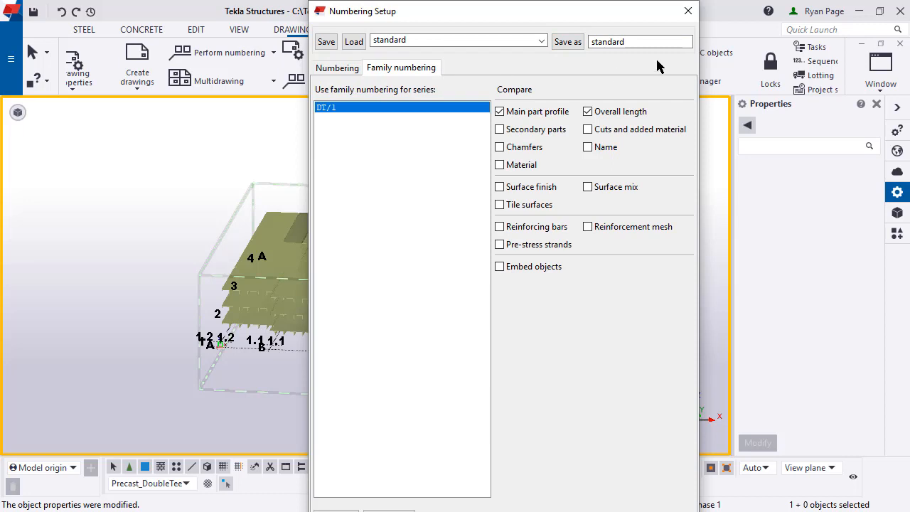
mouse_move(687, 12)
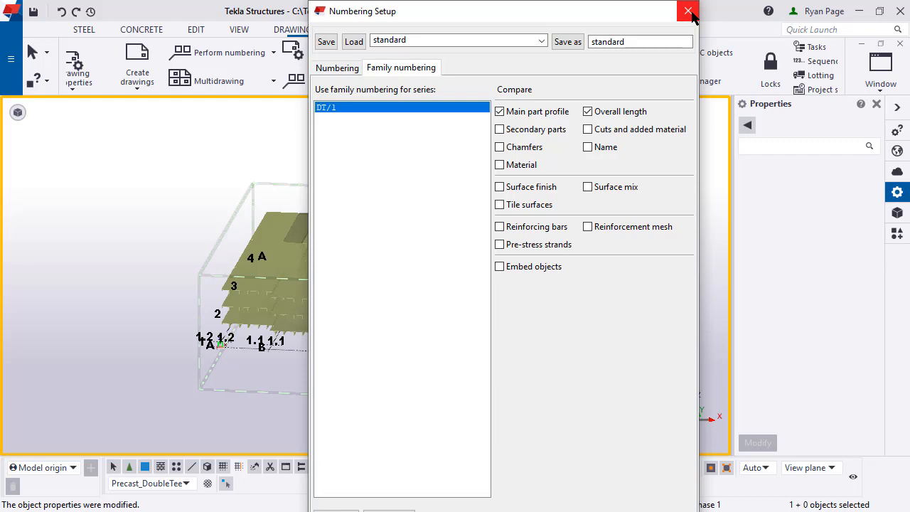
Close Numbering Setup and number the series of the selected objects.
left_click(687, 12)
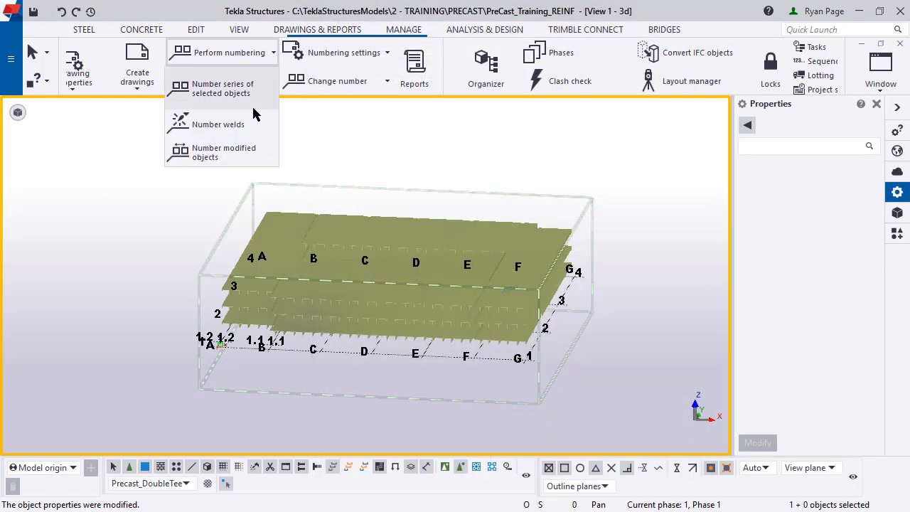
left_click(210, 88)
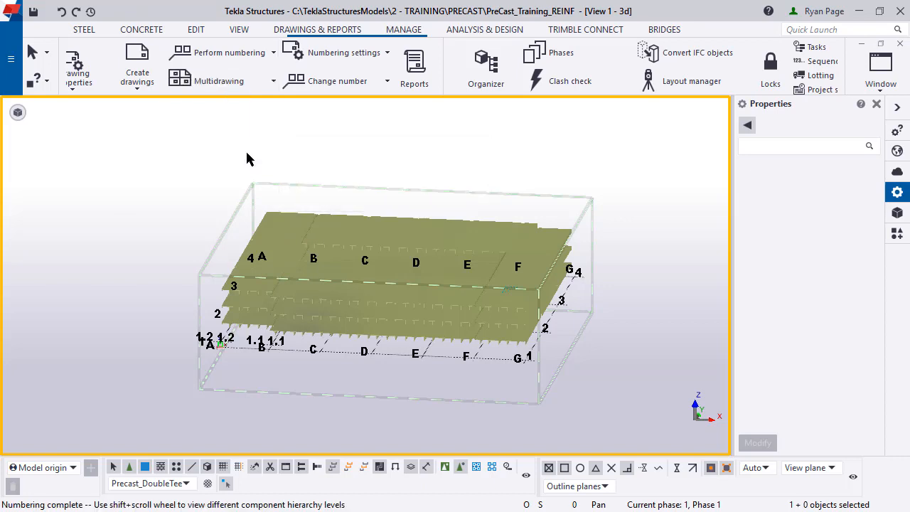